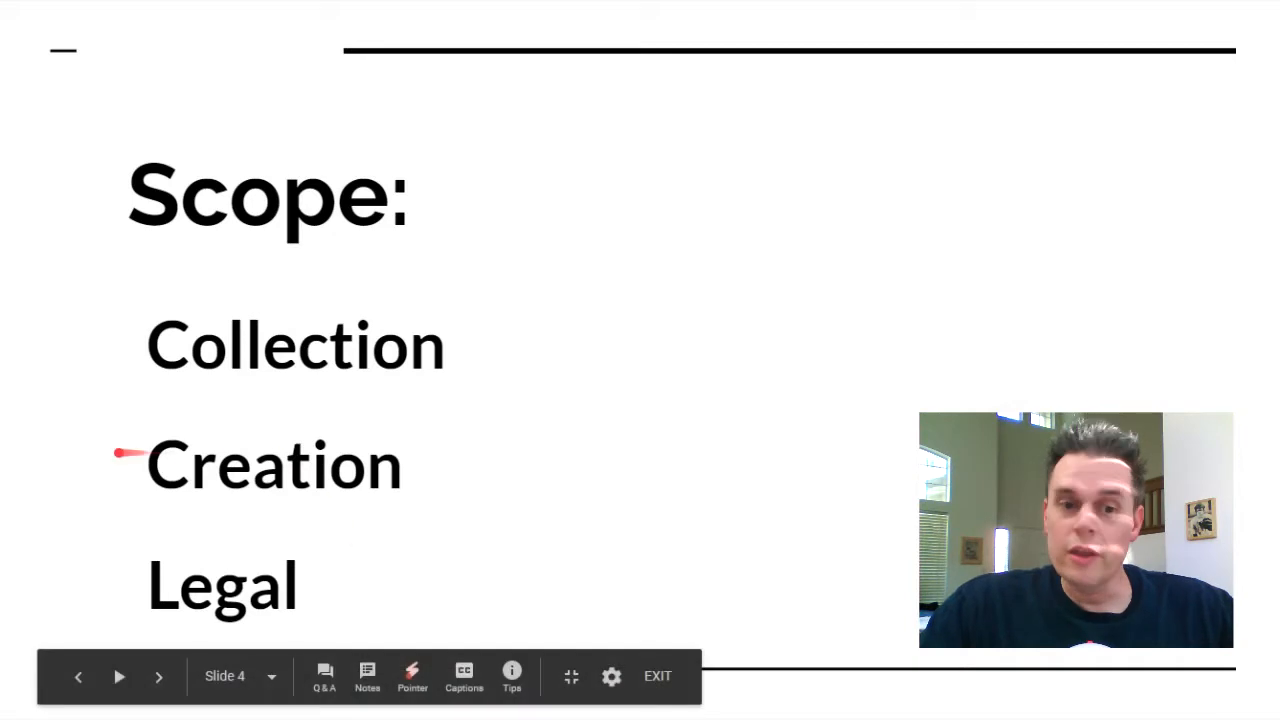
pyautogui.moveTo(230, 525)
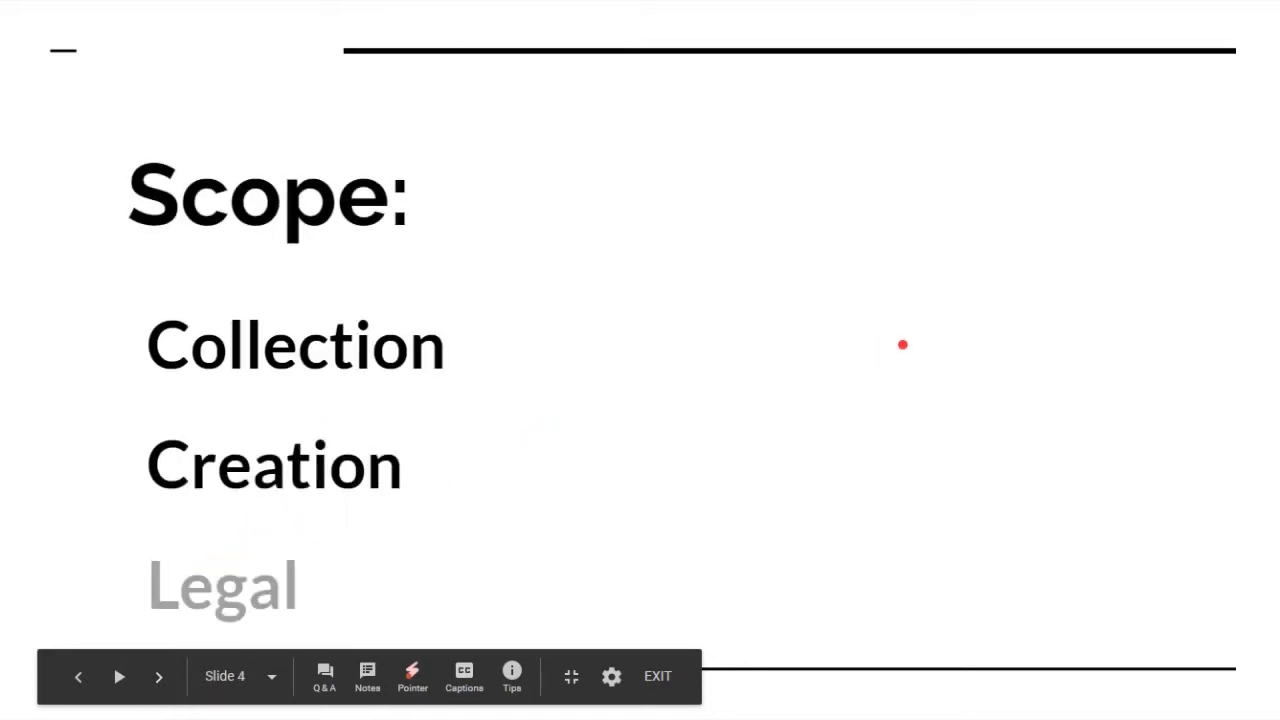
# - Advance past the Scope slide to slide 6, the "Do not keep" Retention slide
pyautogui.click(159, 676)
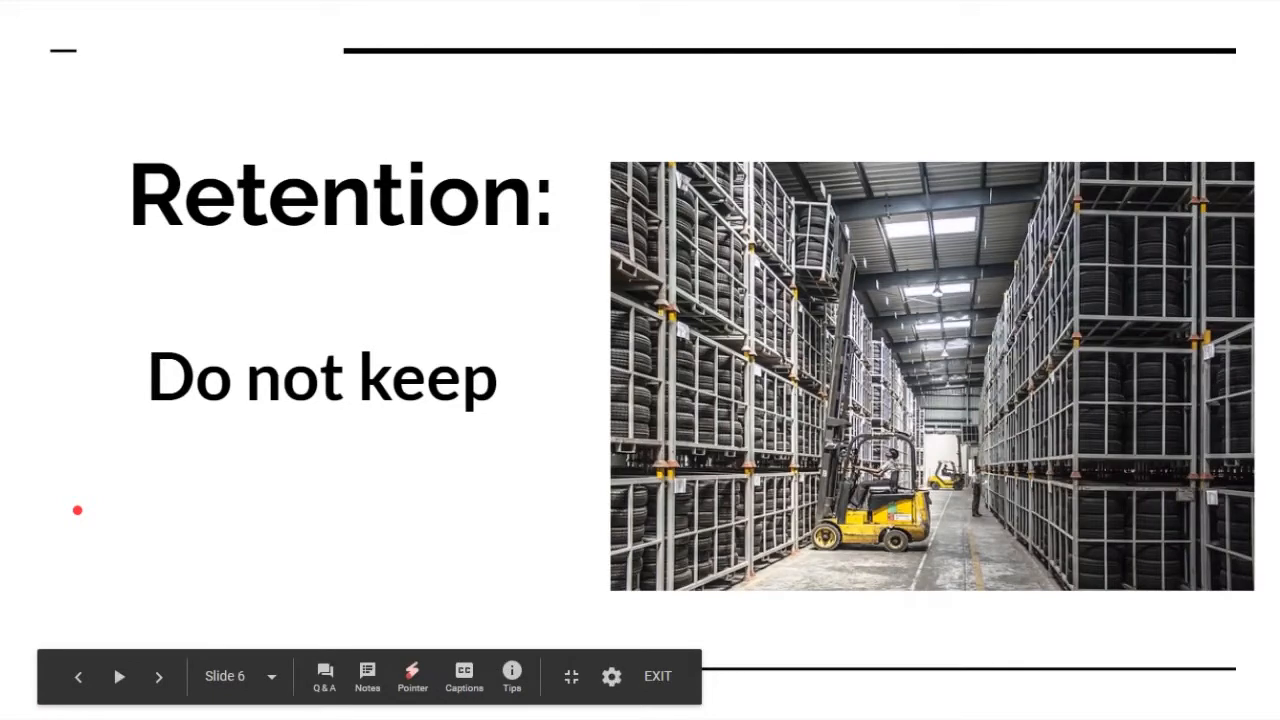
pyautogui.click(159, 676)
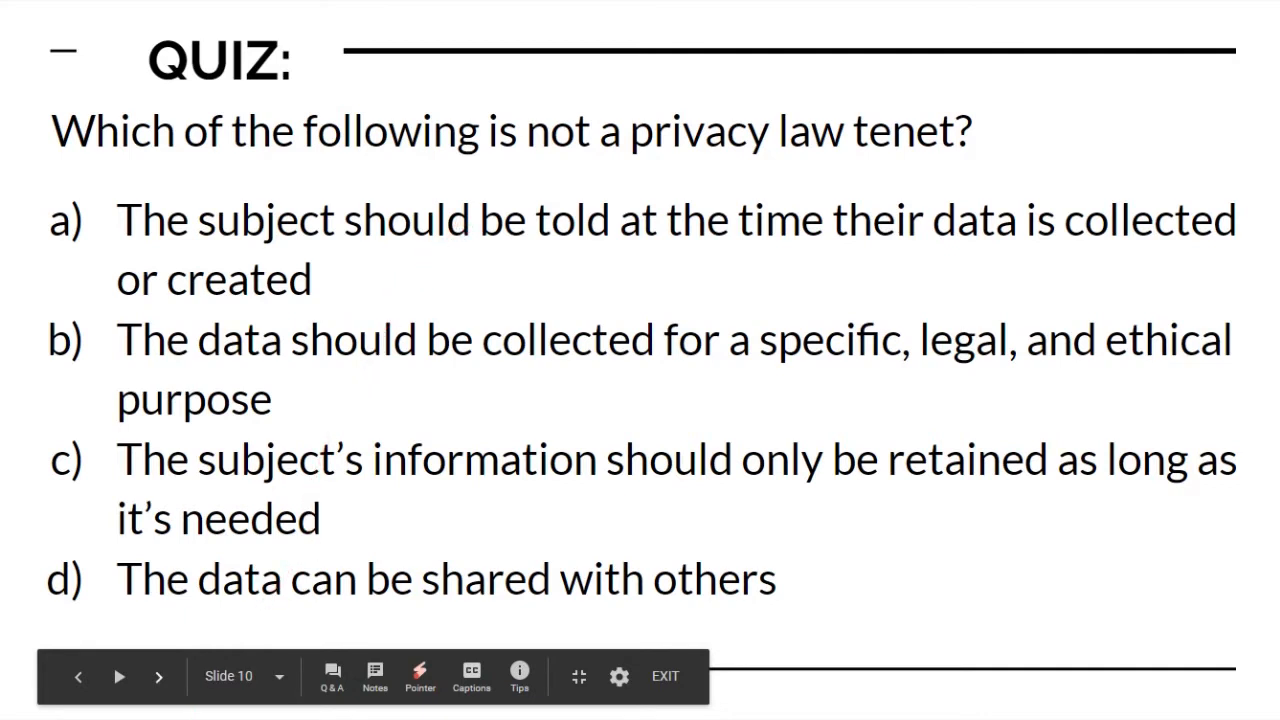
# - Advance from the quiz on slide 10 to the PLS ARSDN donut slide 12
pyautogui.click(158, 677)
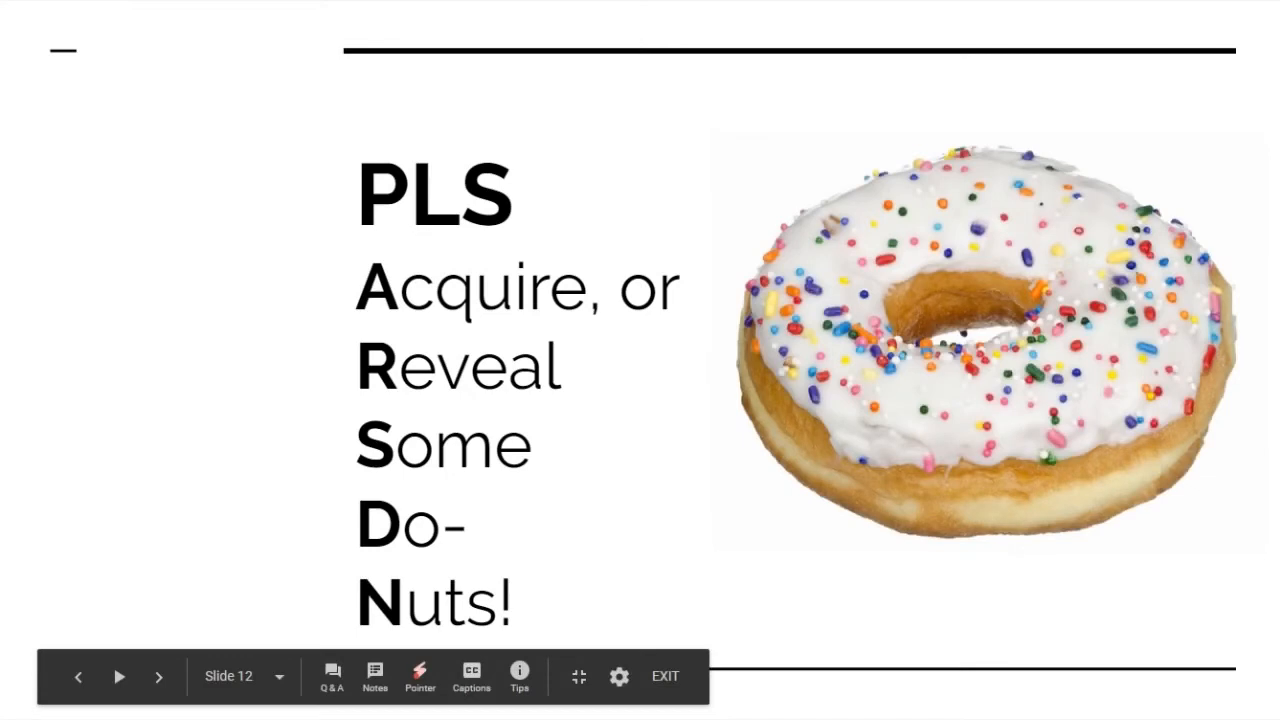
# - Advance to slide 13, the "Thanks for watching!" CISSPREP.net closing slide
pyautogui.click(420, 675)
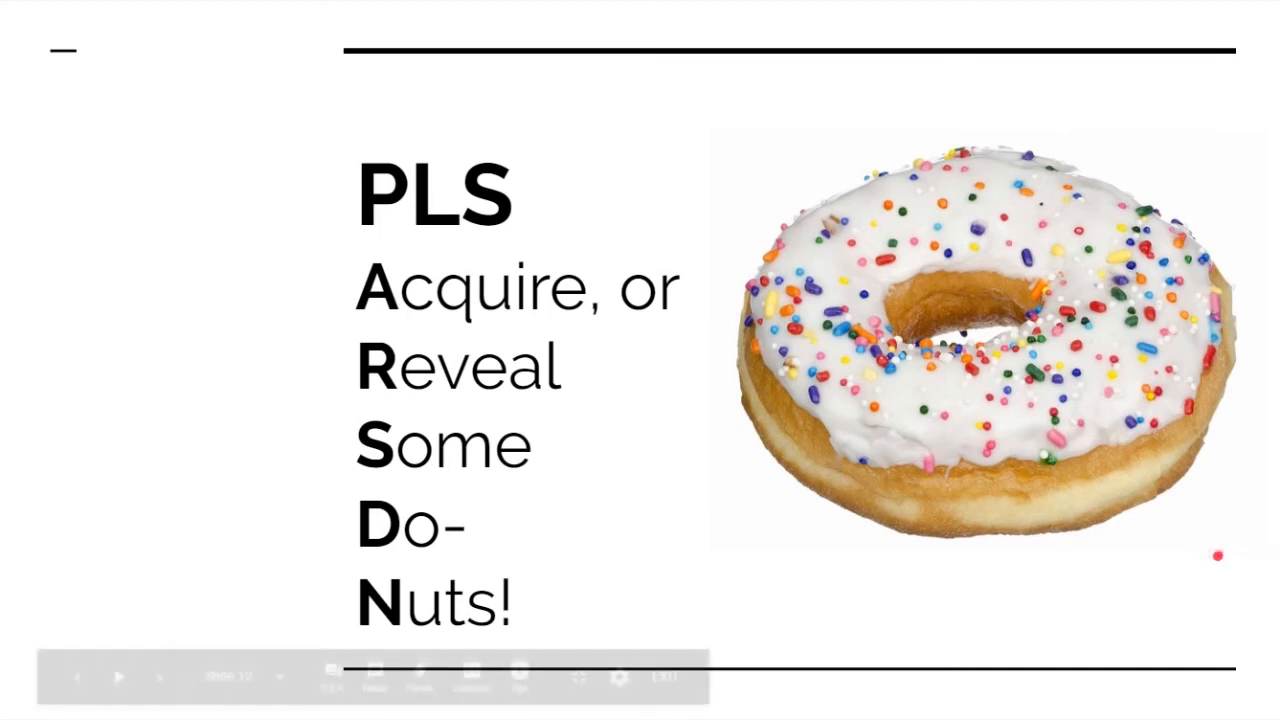
pyautogui.click(159, 676)
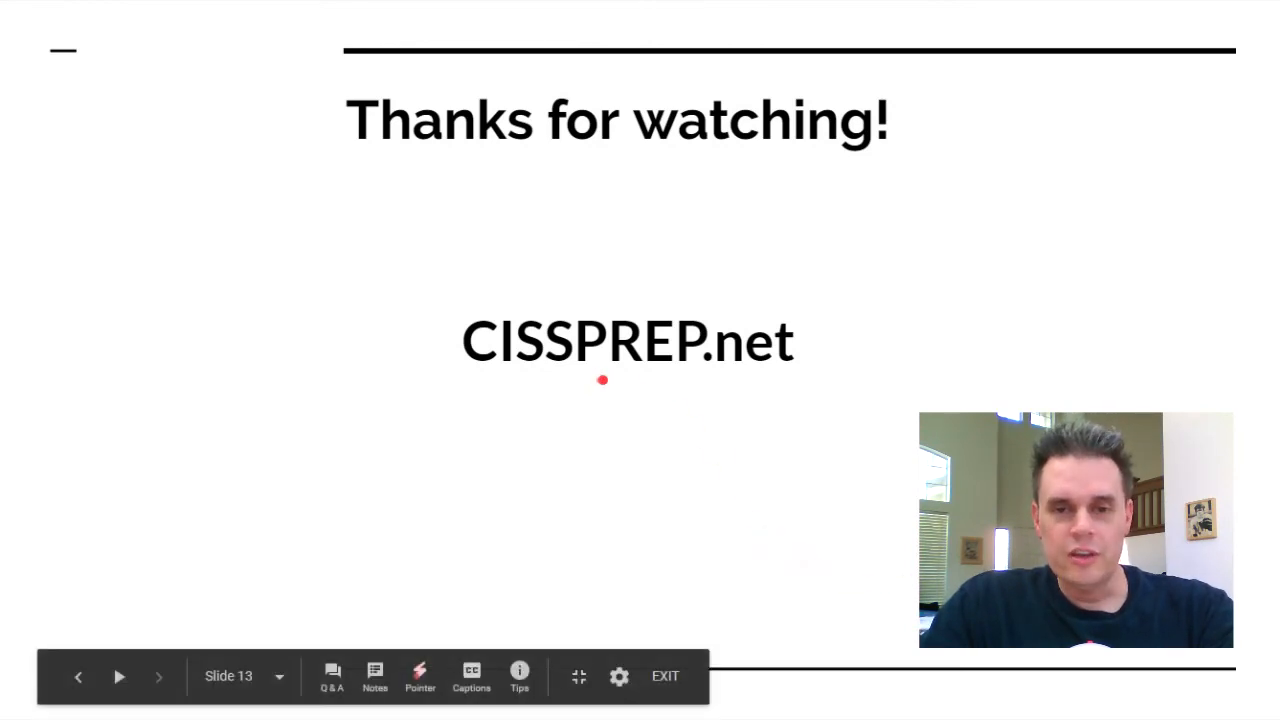
pyautogui.moveTo(795, 389)
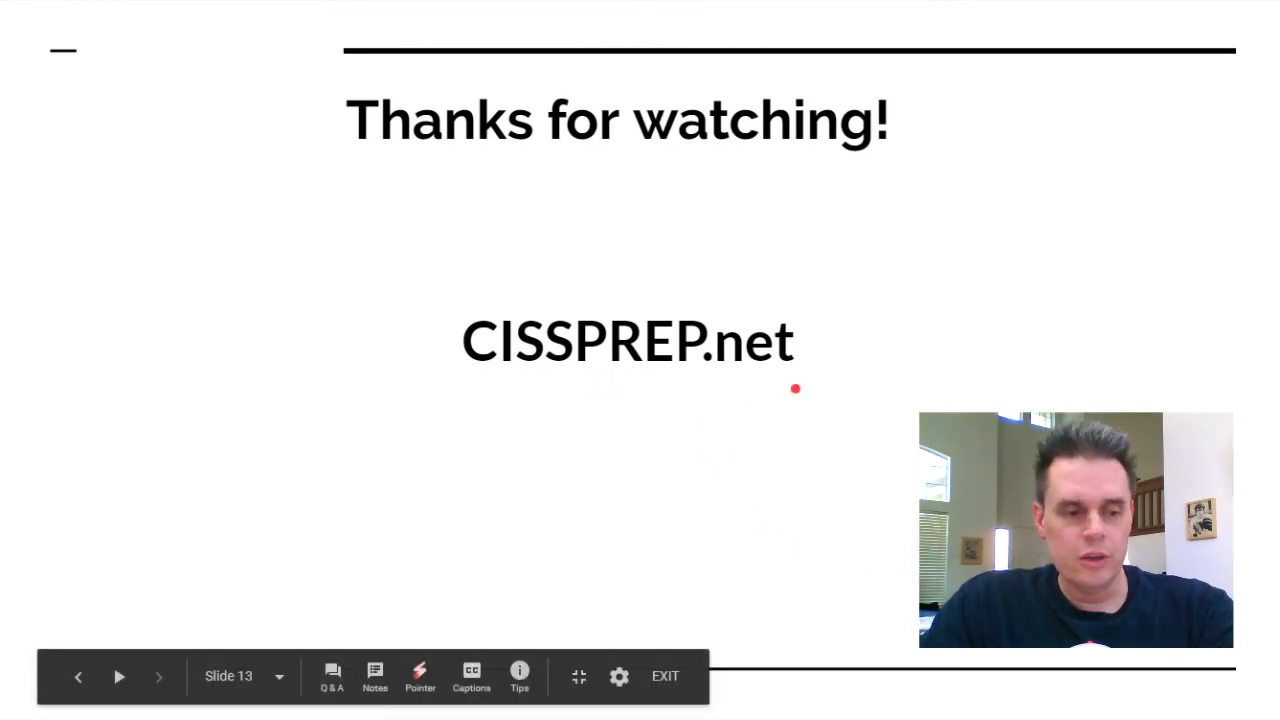